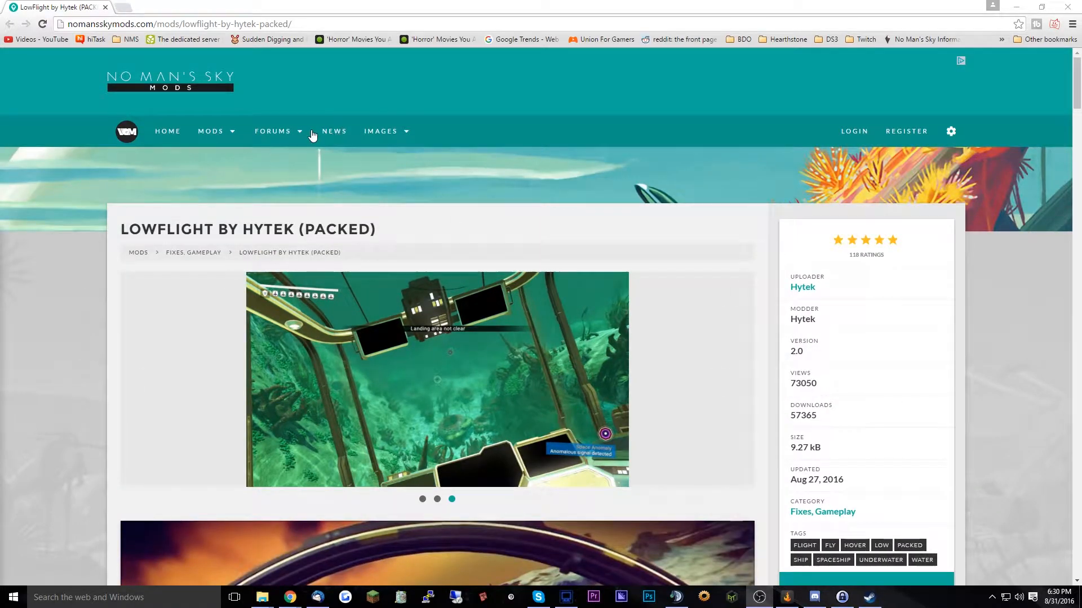
Step: Read the LowFlight by Hytek (Packed) description and installation notes, then minimize Chrome
{"action": "left_click", "coordinate": [211, 131]}
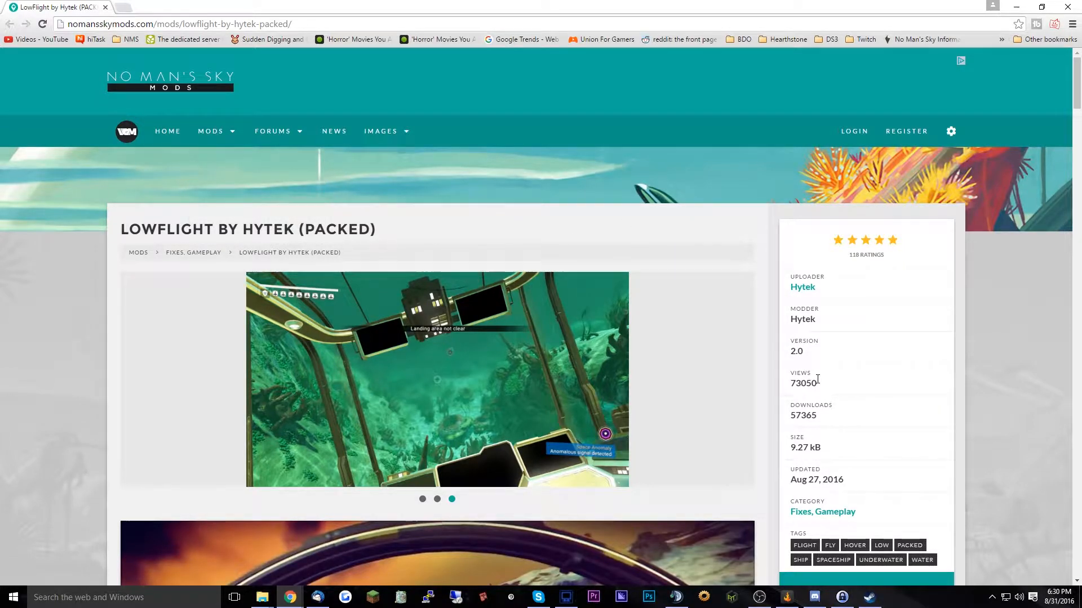
{"action": "mouse_move", "coordinate": [358, 322]}
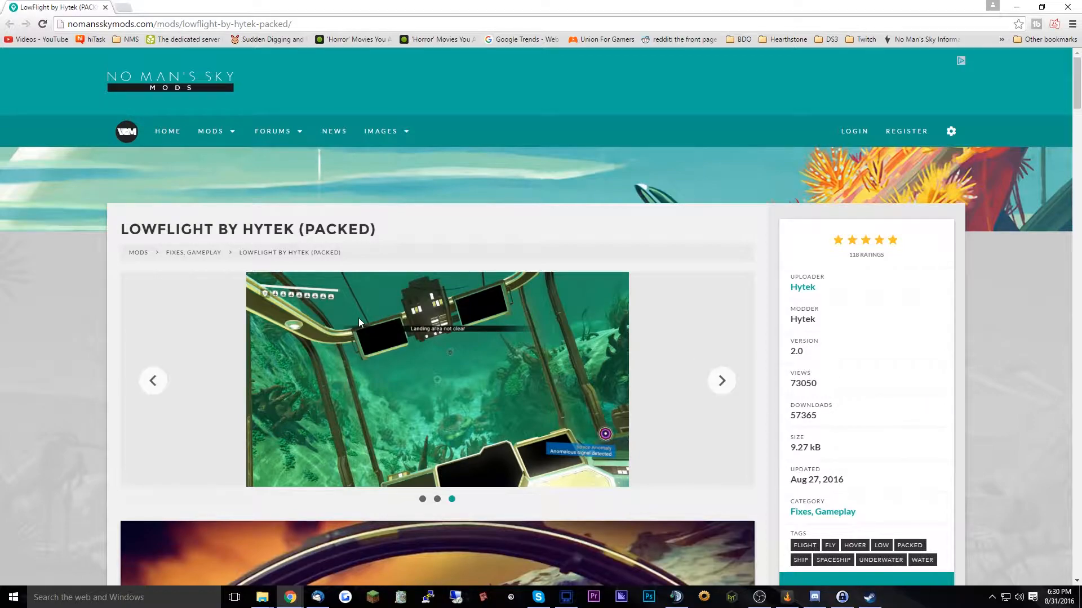
{"action": "double_click", "coordinate": [340, 229]}
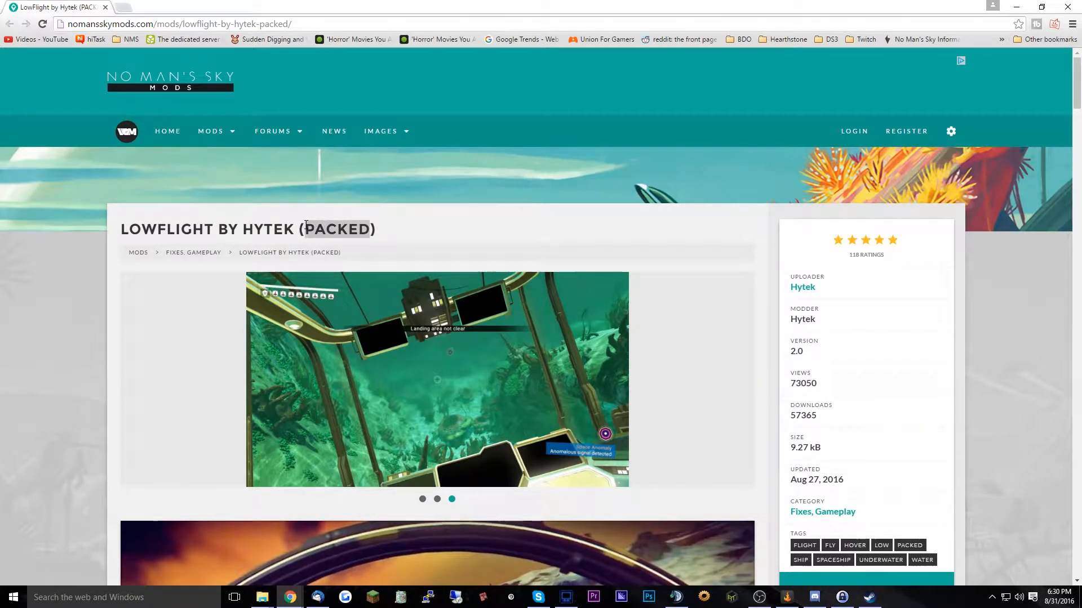
{"action": "scroll", "scroll_direction": "down", "scroll_amount": 3}
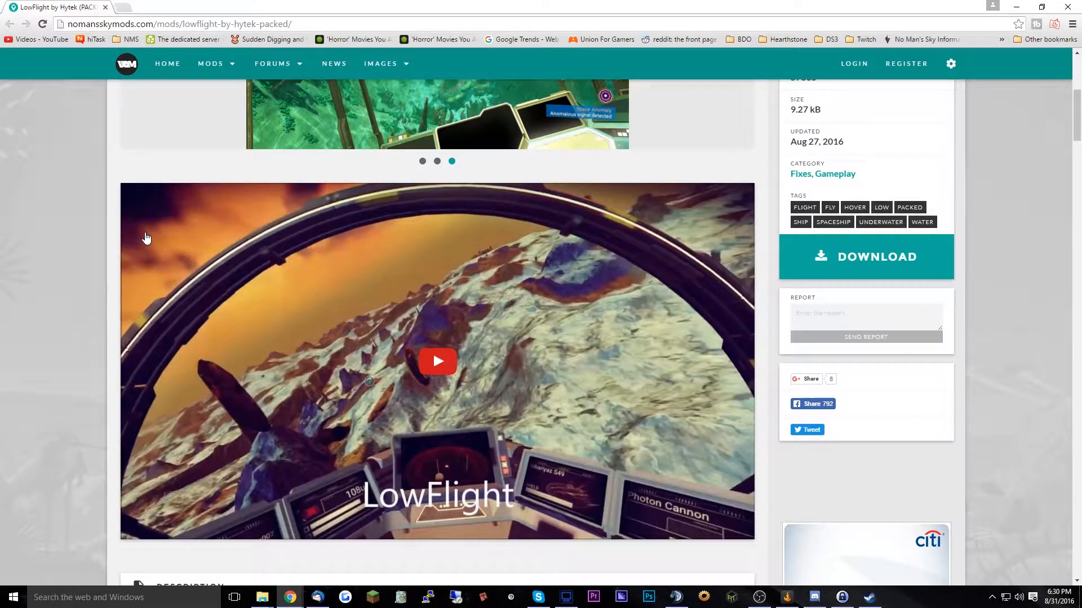
{"action": "scroll", "scroll_direction": "down", "scroll_amount": 3}
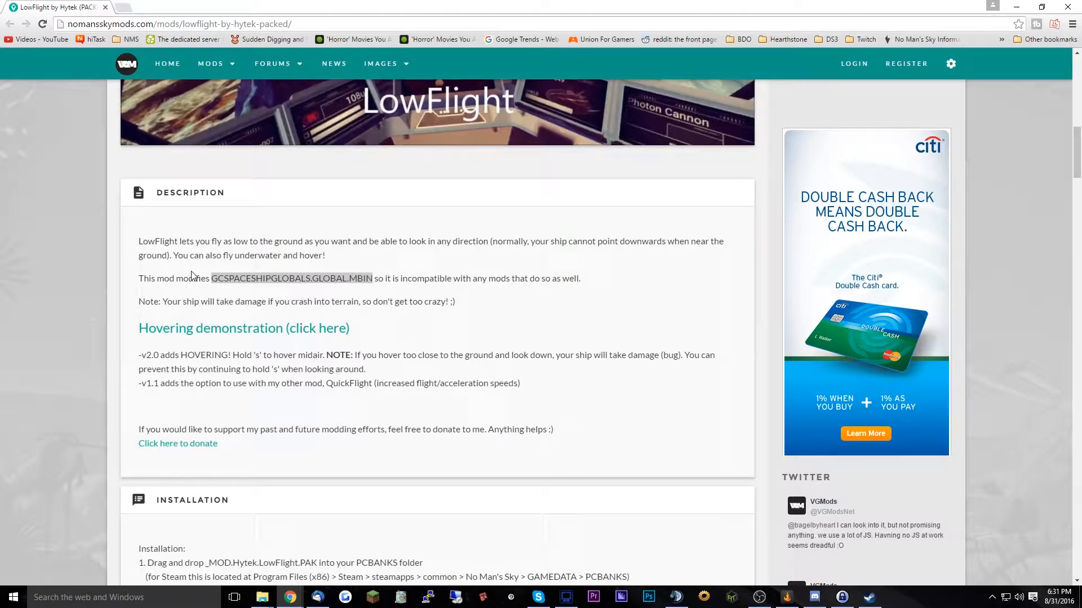
{"action": "scroll", "scroll_direction": "up", "scroll_amount": 3}
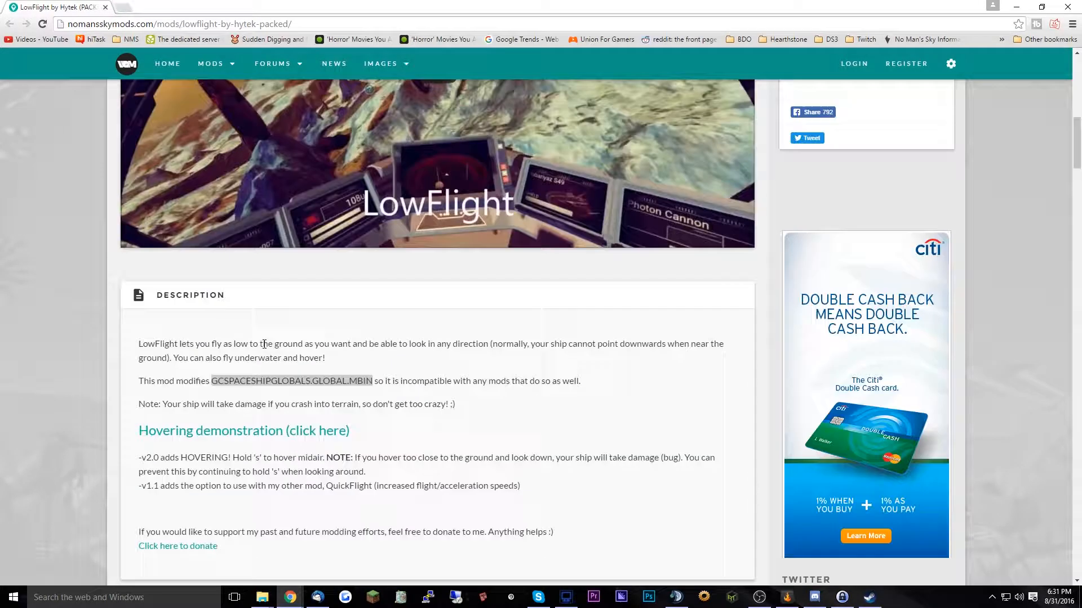
{"action": "scroll", "scroll_direction": "up", "scroll_amount": 3}
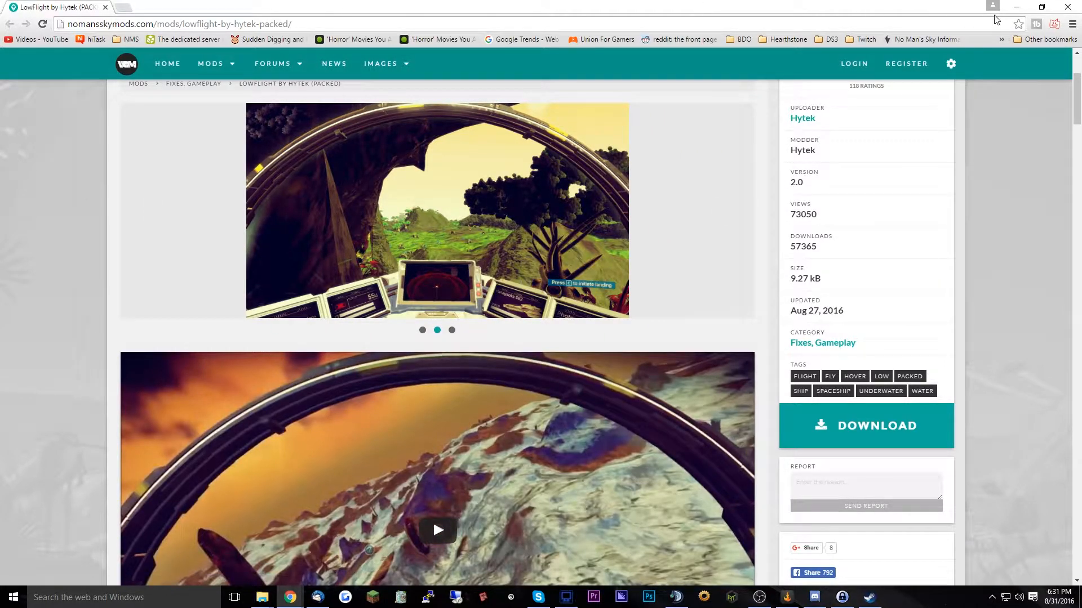
{"action": "left_click", "coordinate": [759, 597]}
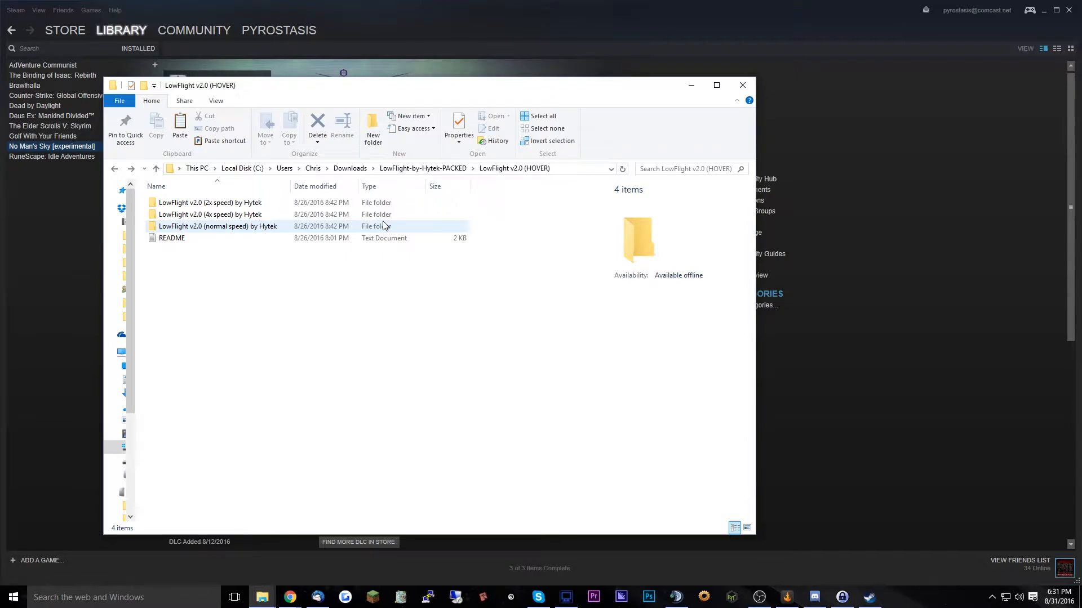
{"action": "mouse_move", "coordinate": [217, 227]}
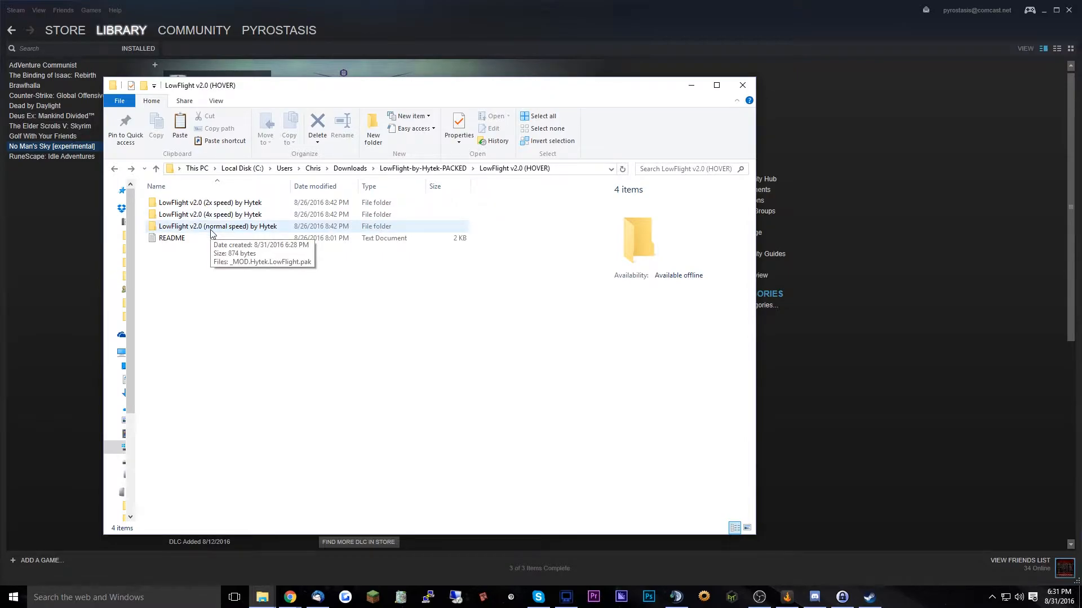
{"action": "mouse_move", "coordinate": [214, 218]}
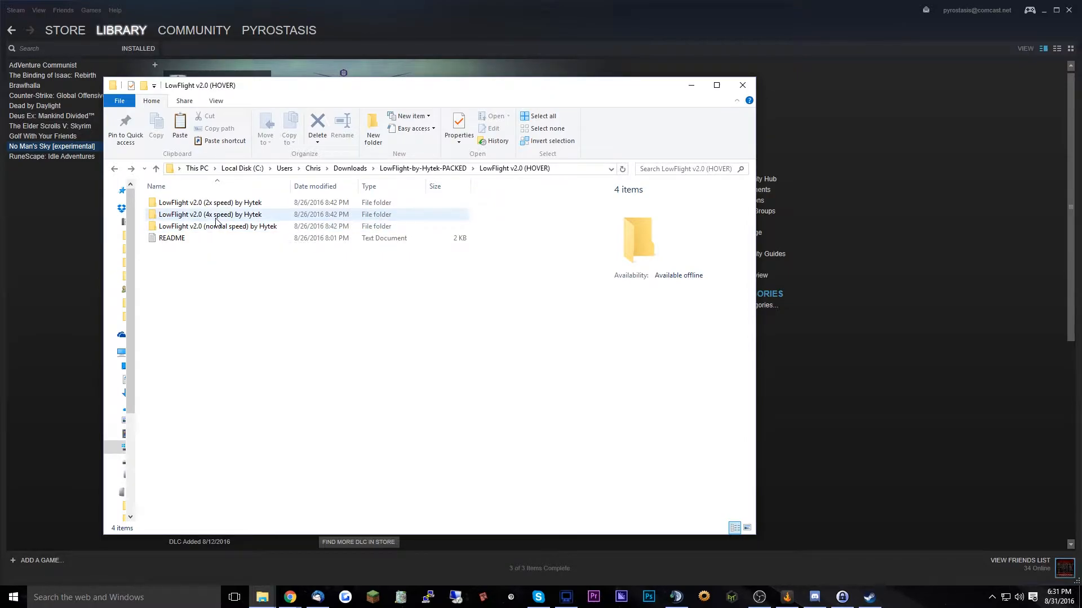
Step: Enter the normal-speed LowFlight folder and select _MOD.Hytek.LowFlight.pak
{"action": "double_click", "coordinate": [218, 226]}
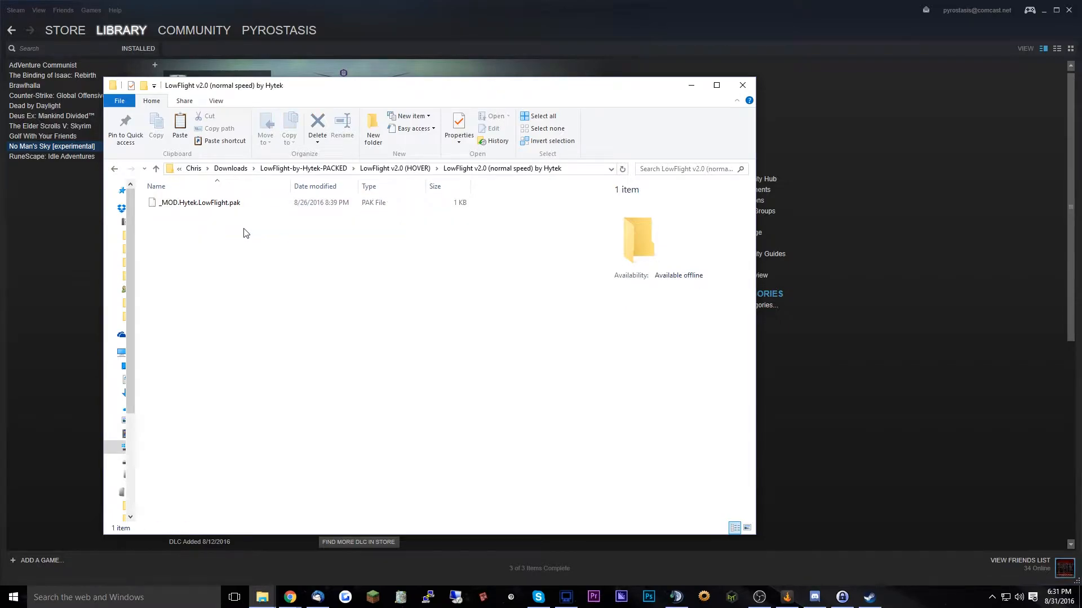
{"action": "left_click", "coordinate": [201, 201]}
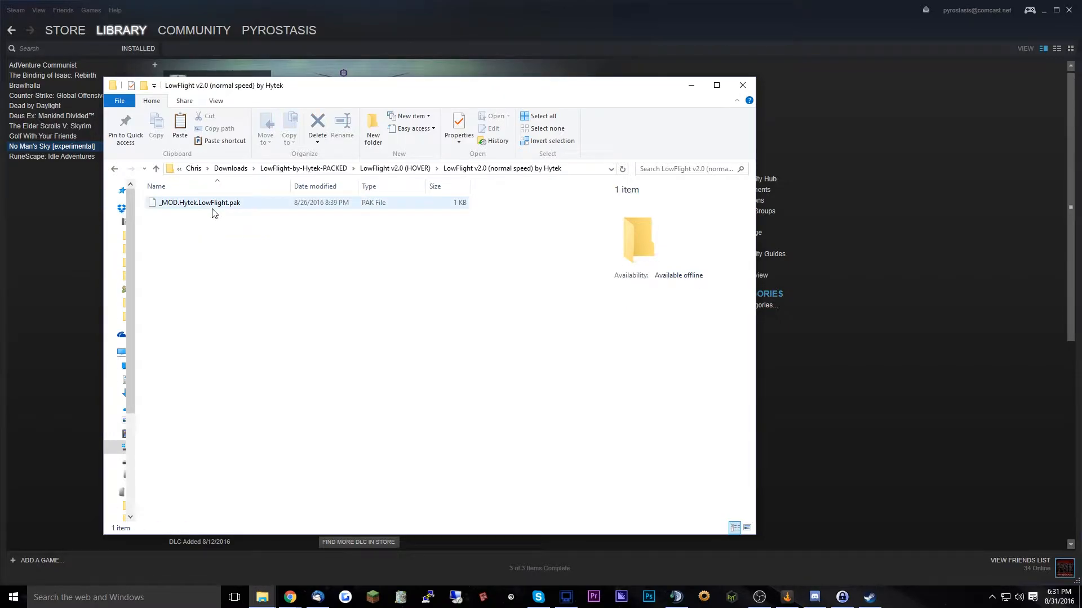
{"action": "mouse_move", "coordinate": [201, 212]}
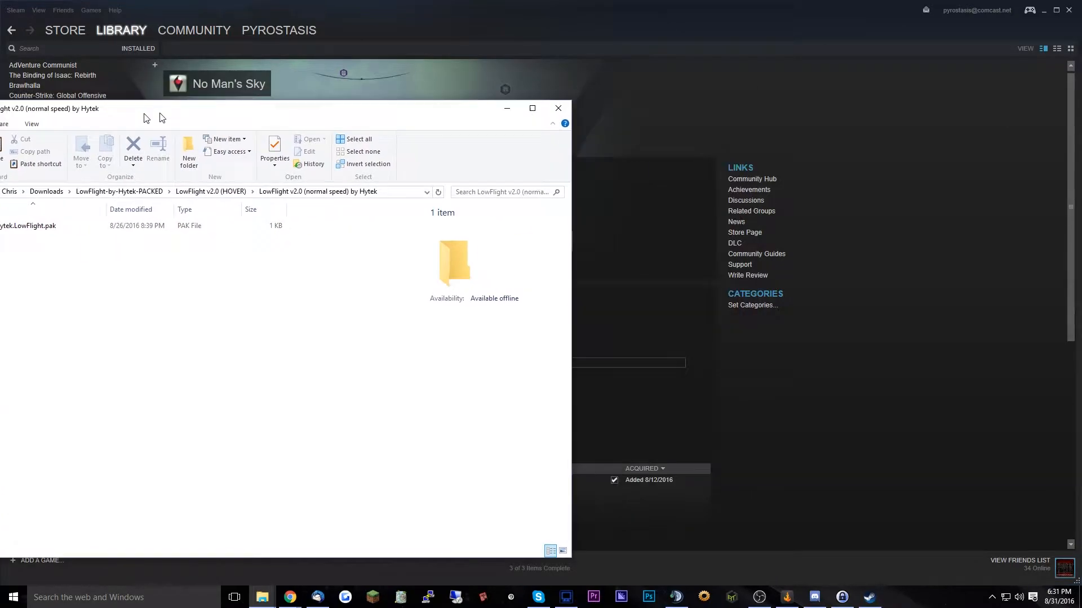
Step: Browse No Man's Sky's local files from its Steam Properties to reach the install folder
{"action": "left_click", "coordinate": [557, 108]}
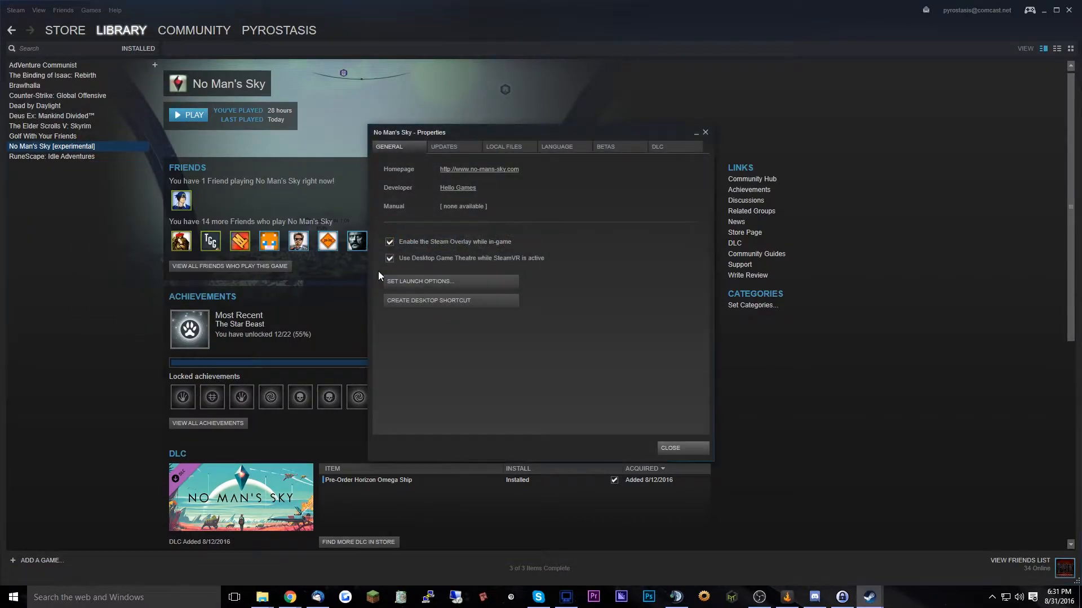
{"action": "left_click", "coordinate": [503, 147]}
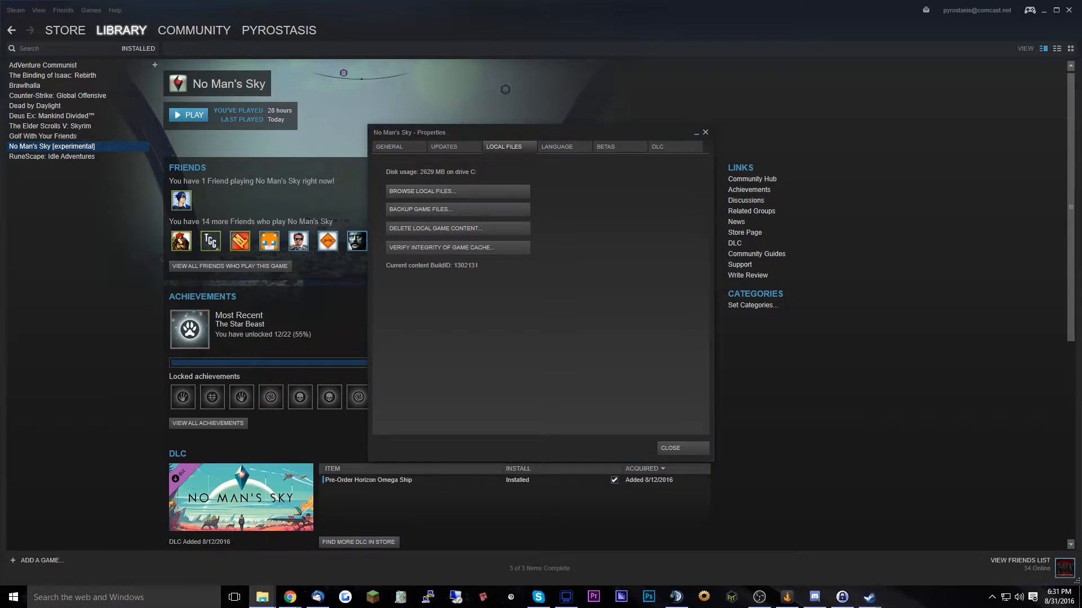
{"action": "left_click", "coordinate": [421, 192]}
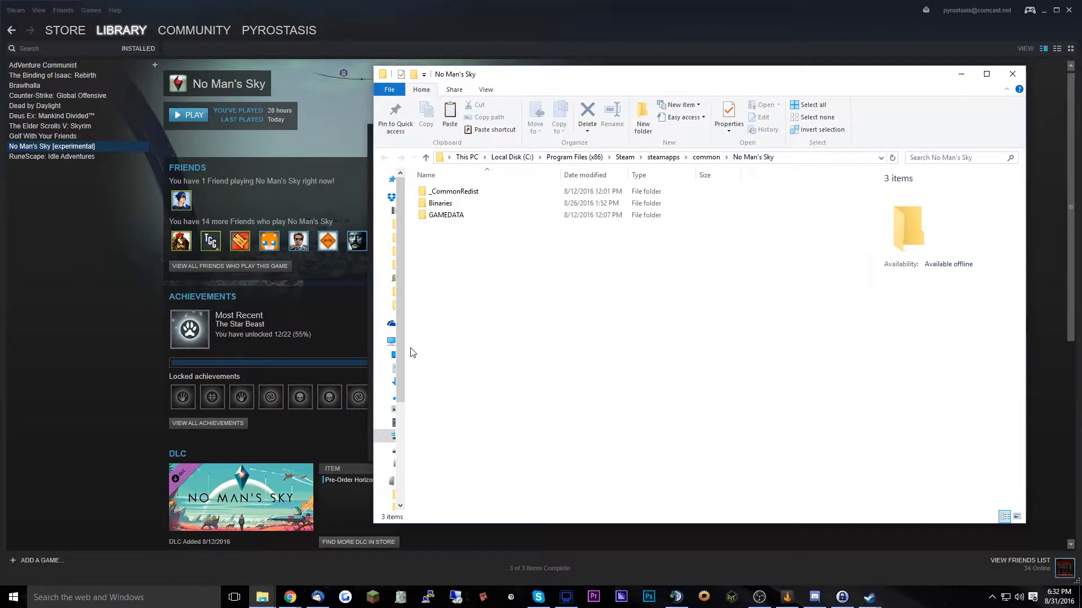
Step: Go into GAMEDATA/SHADERCACHE and delete all 754 shader cache files
{"action": "double_click", "coordinate": [446, 214]}
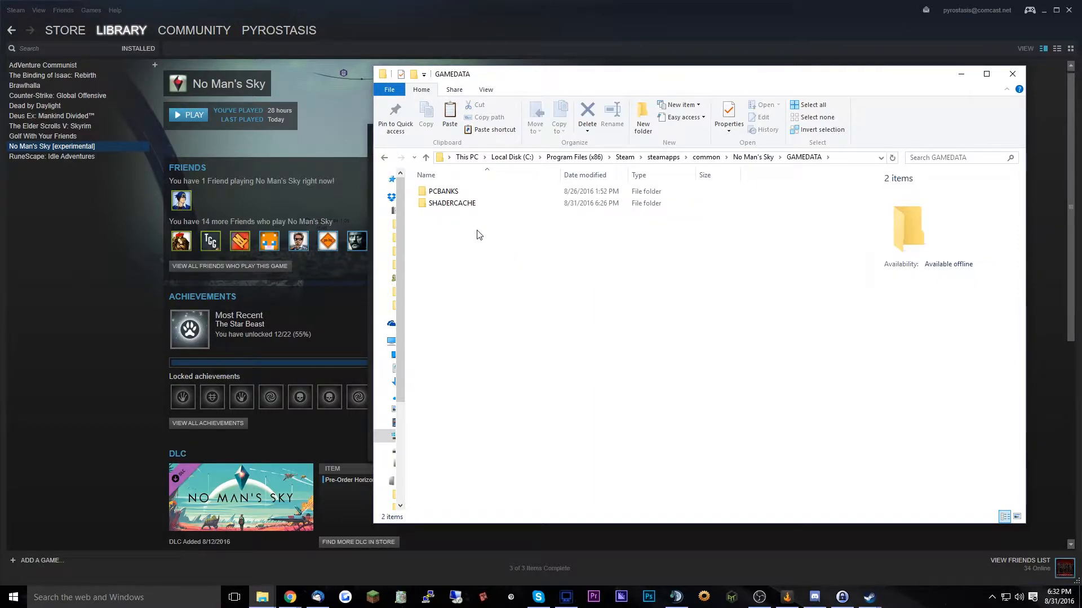
{"action": "double_click", "coordinate": [452, 203]}
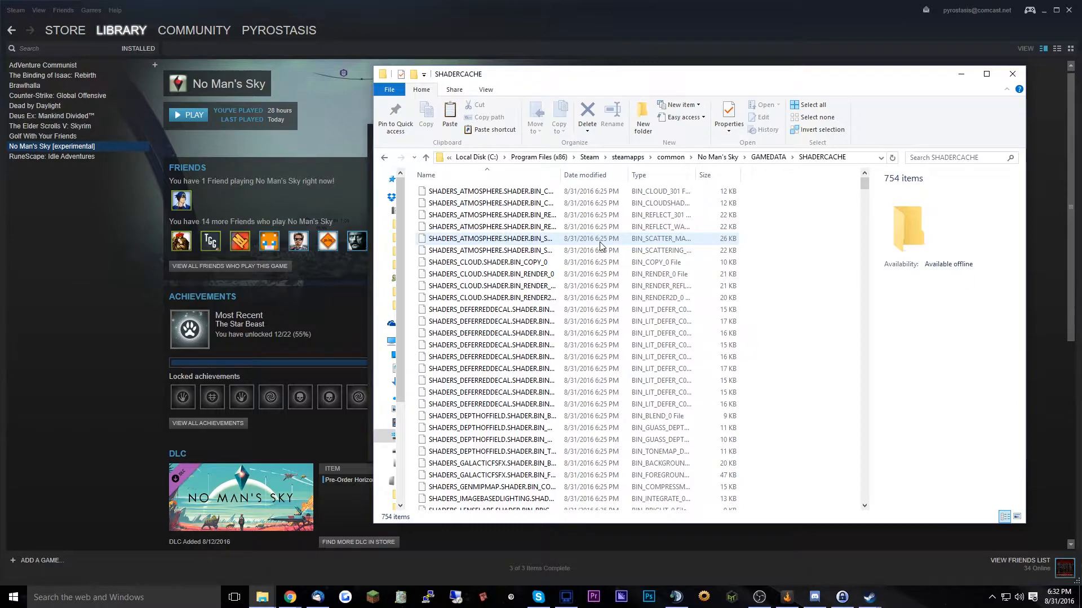
{"action": "key", "text": "ctrl+a"}
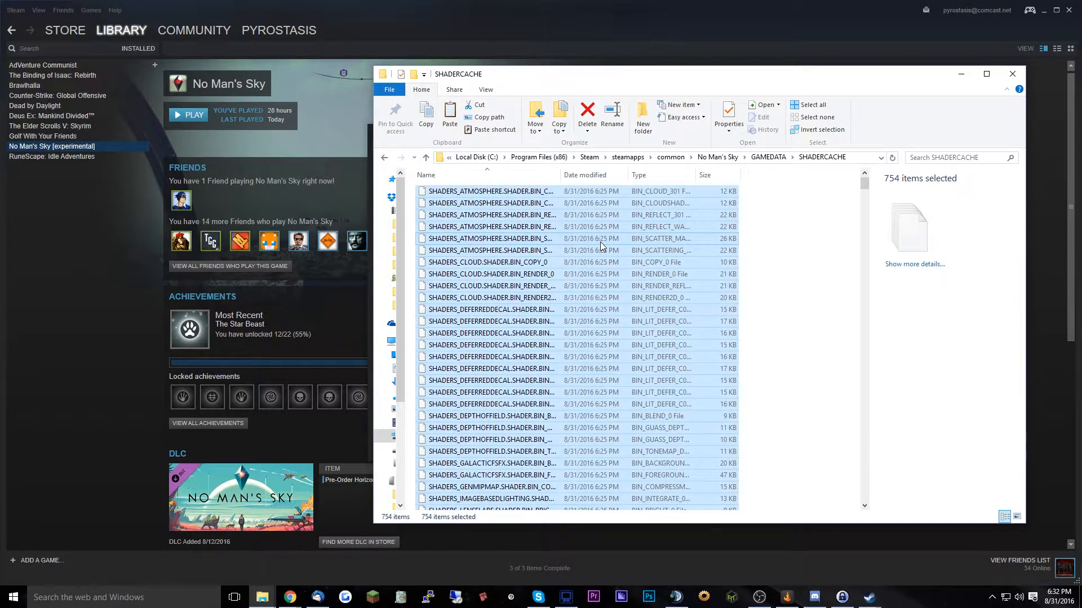
{"action": "left_click", "coordinate": [587, 110]}
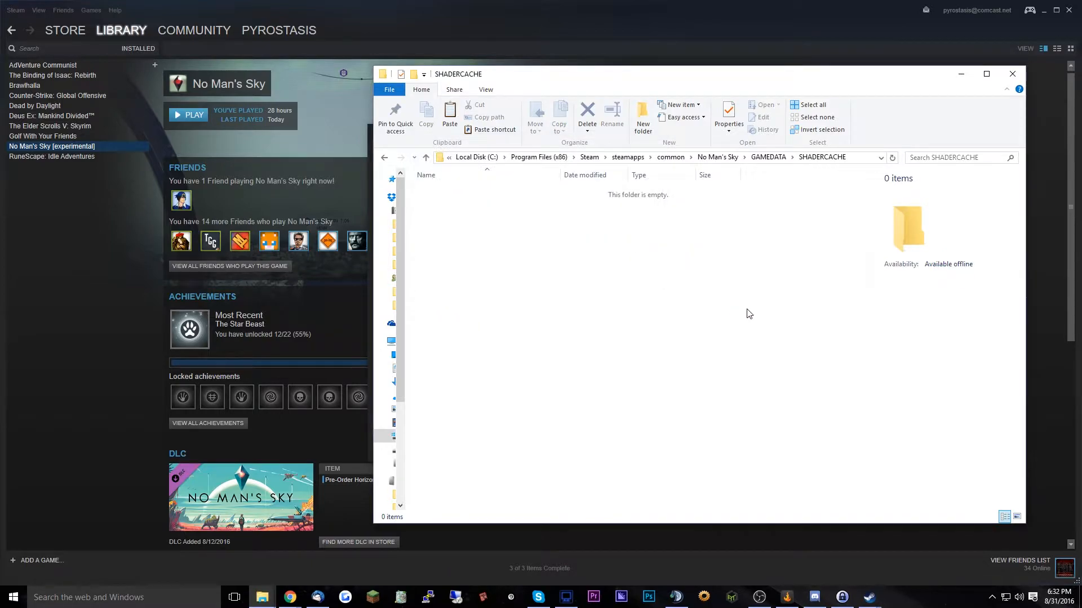
{"action": "mouse_move", "coordinate": [683, 287]}
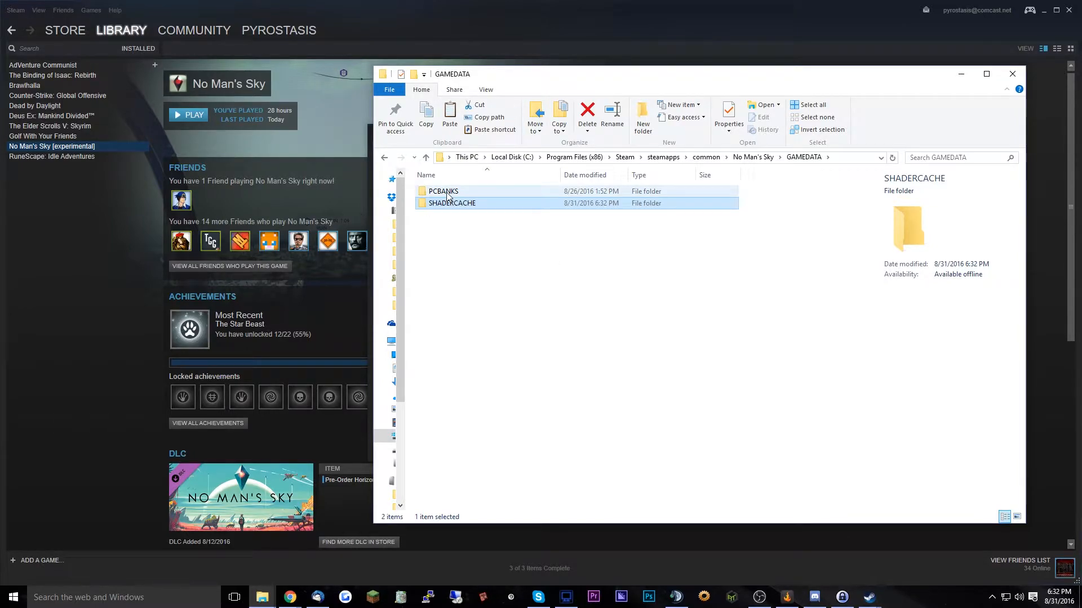
{"action": "mouse_move", "coordinate": [442, 191]}
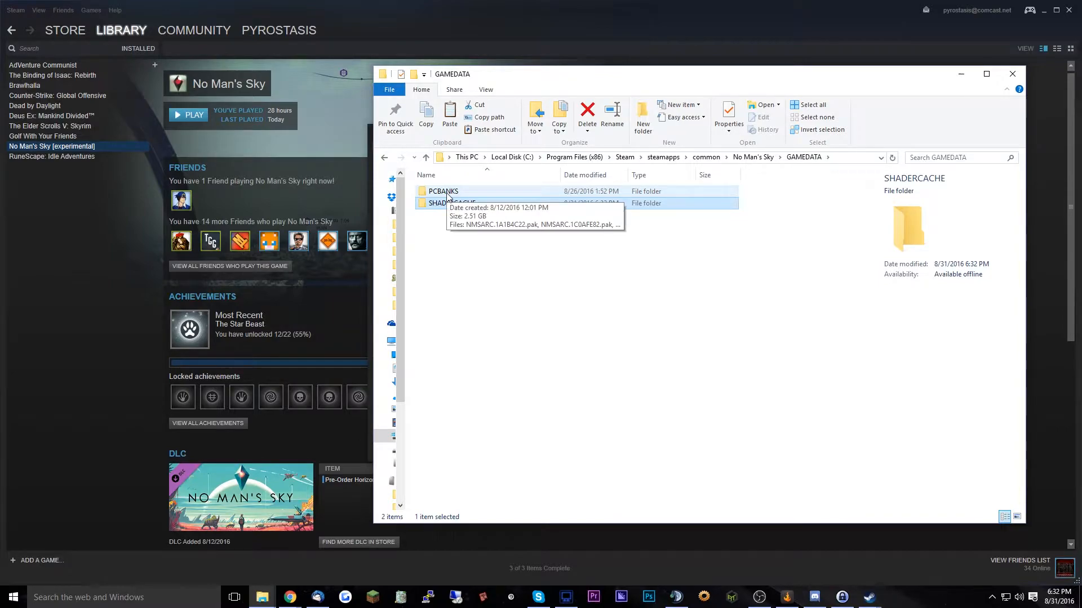
{"action": "mouse_move", "coordinate": [590, 235]}
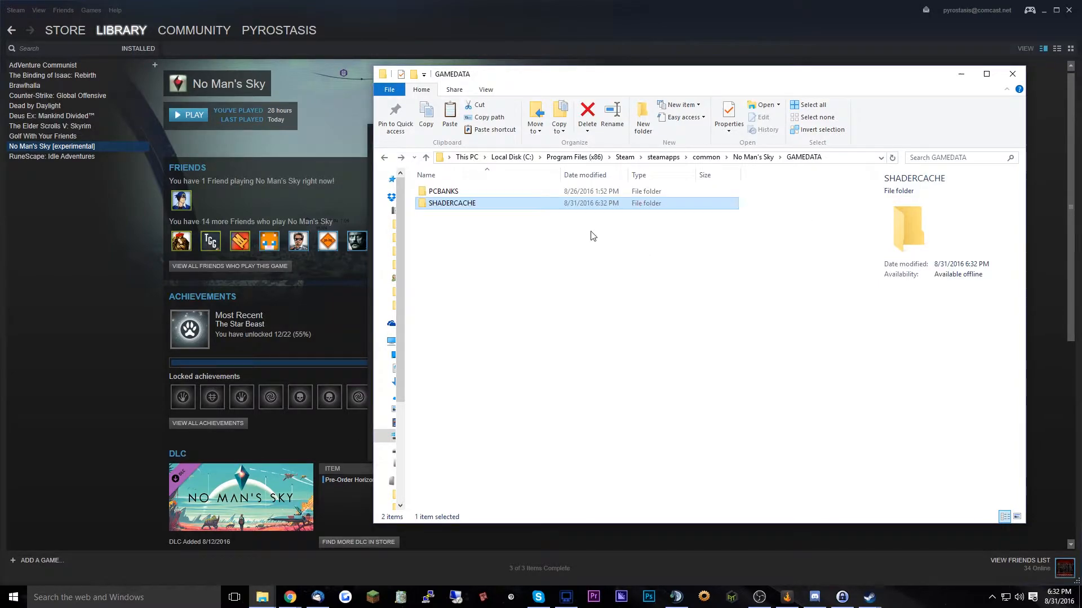
Step: Enter PCBANKS and check _MOD.Hytek.LowFlight.pak is listed among the game's pak files
{"action": "double_click", "coordinate": [444, 192]}
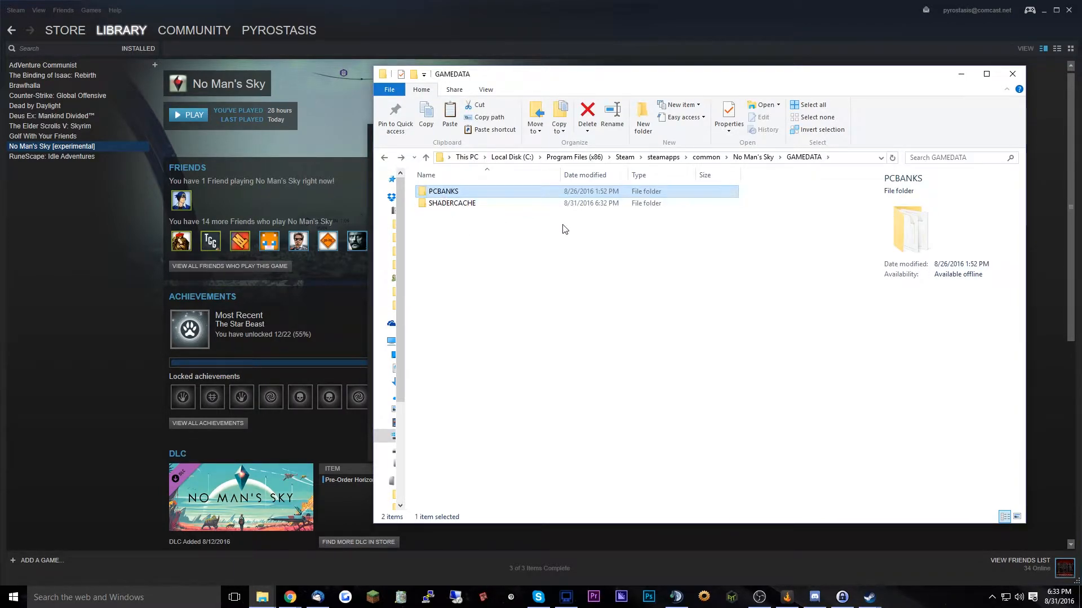
{"action": "left_click", "coordinate": [452, 203]}
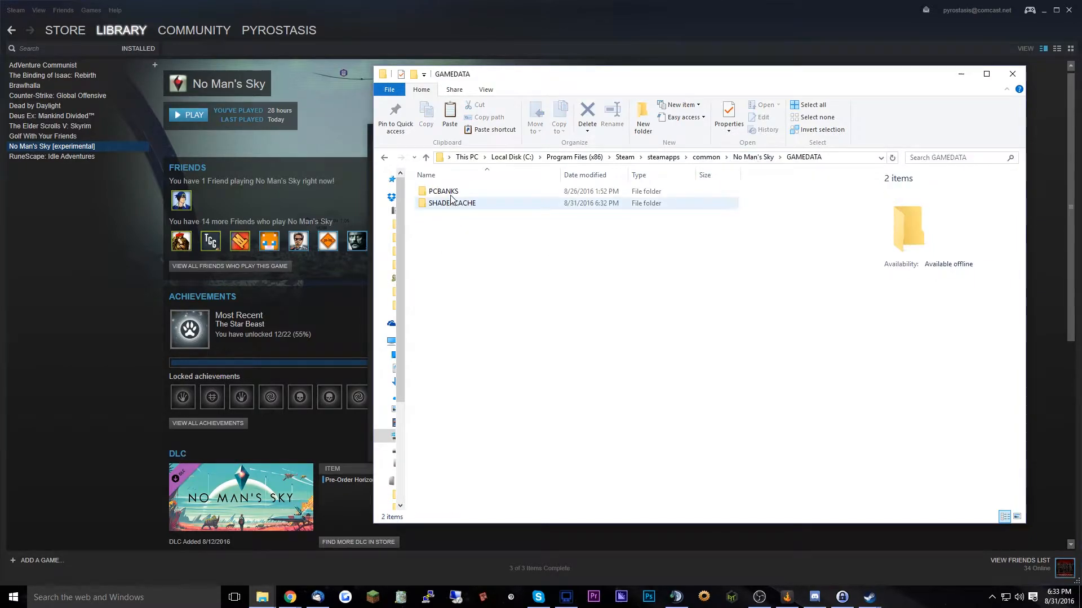
{"action": "double_click", "coordinate": [443, 191]}
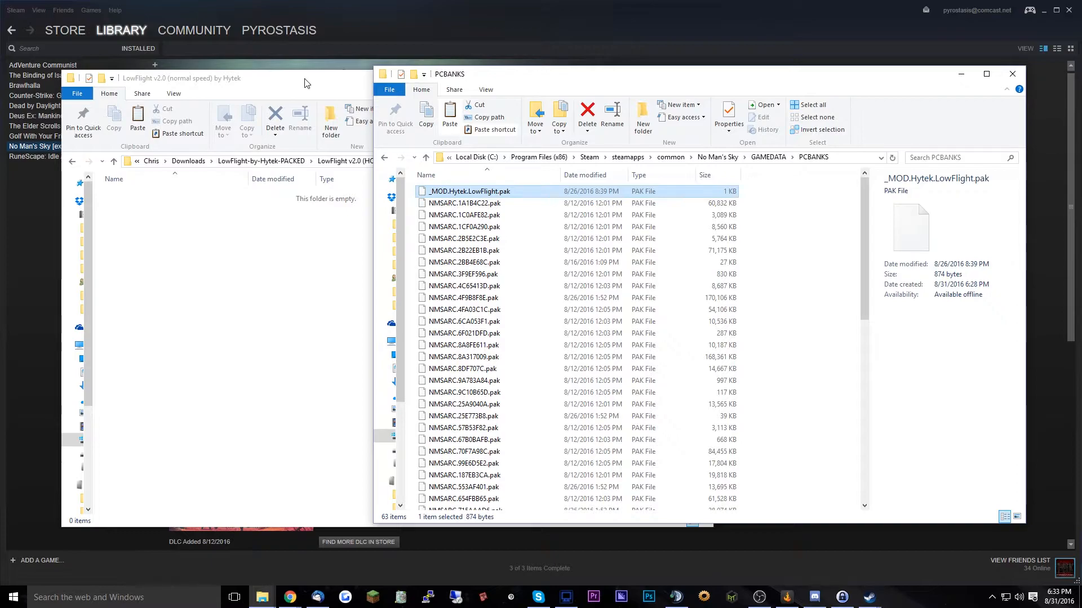
{"action": "mouse_move", "coordinate": [378, 79]}
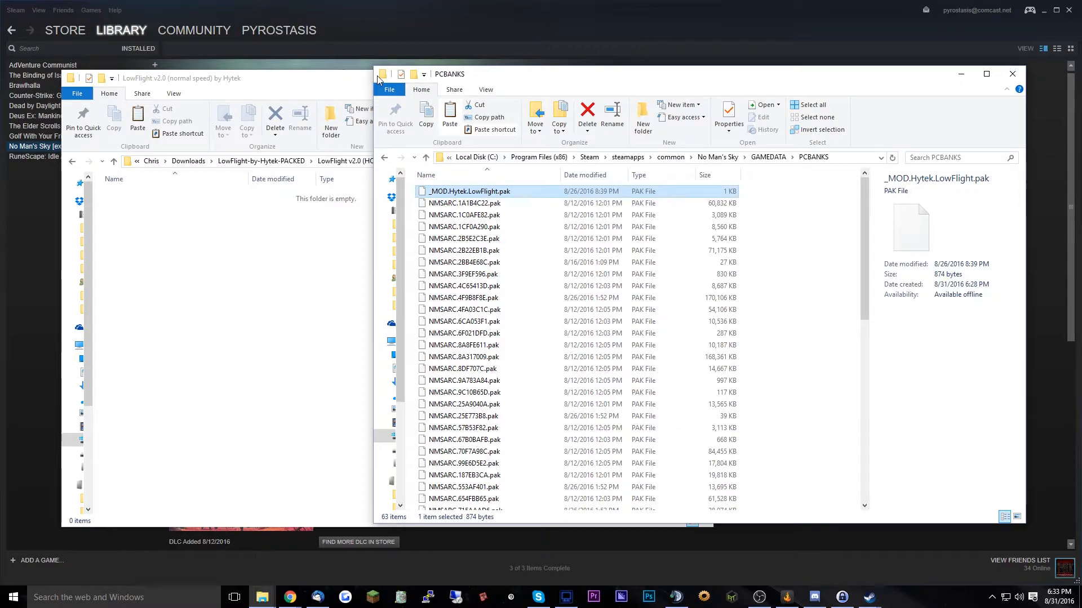
{"action": "mouse_move", "coordinate": [1012, 74]}
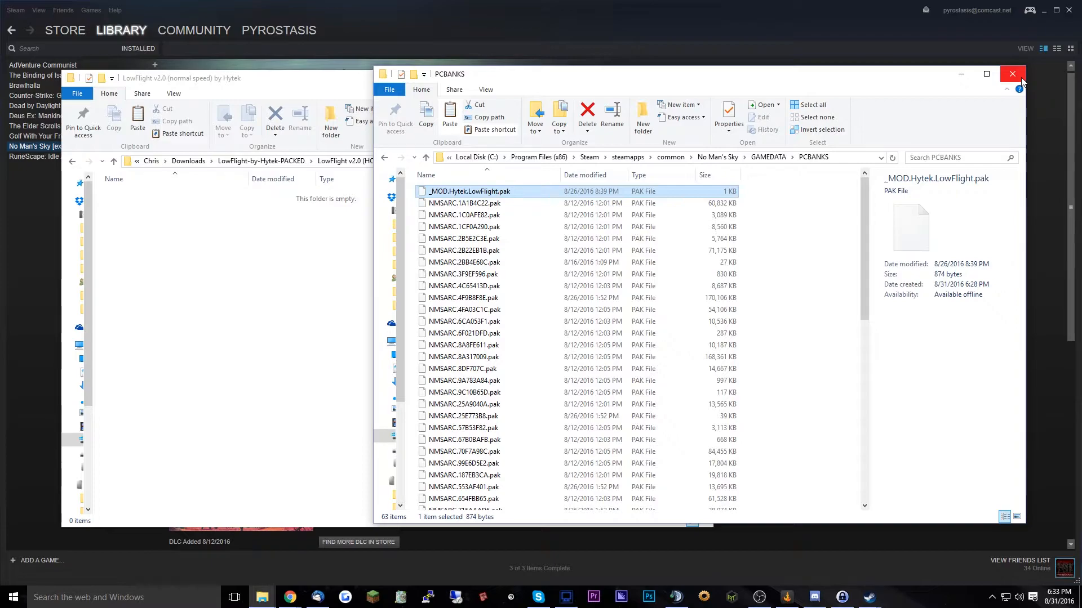
{"action": "mouse_move", "coordinate": [429, 167]}
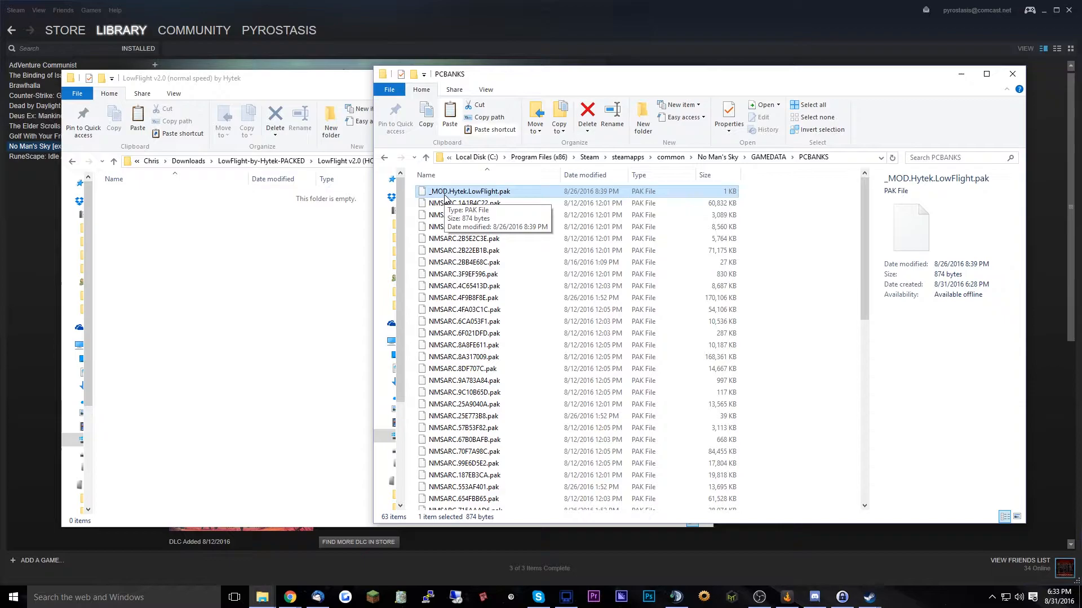
{"action": "mouse_move", "coordinate": [446, 246]}
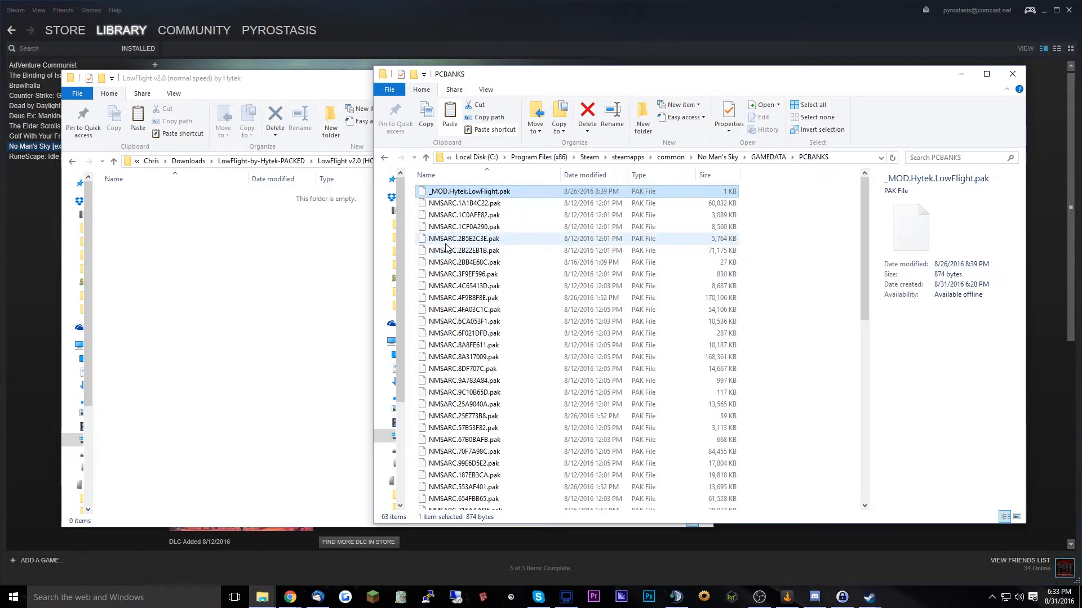
{"action": "mouse_move", "coordinate": [508, 246]}
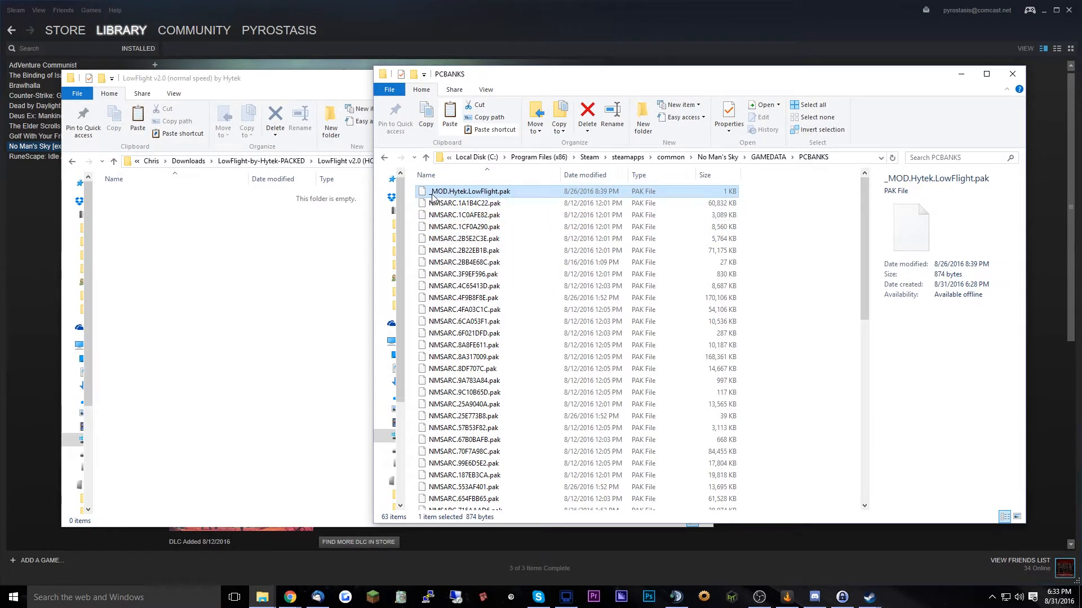
{"action": "mouse_move", "coordinate": [452, 201]}
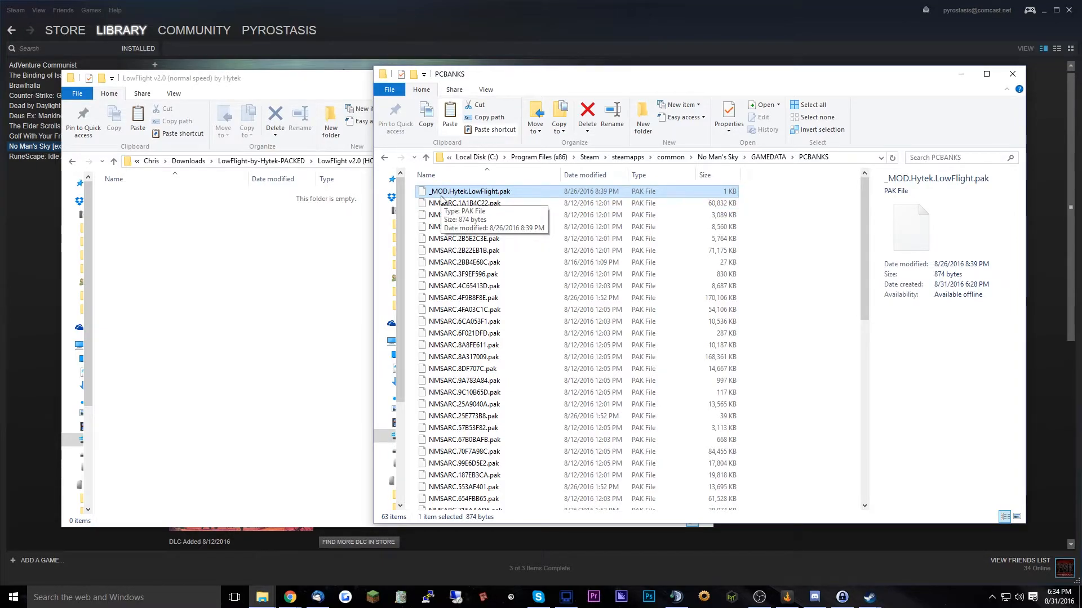
{"action": "mouse_move", "coordinate": [231, 387]}
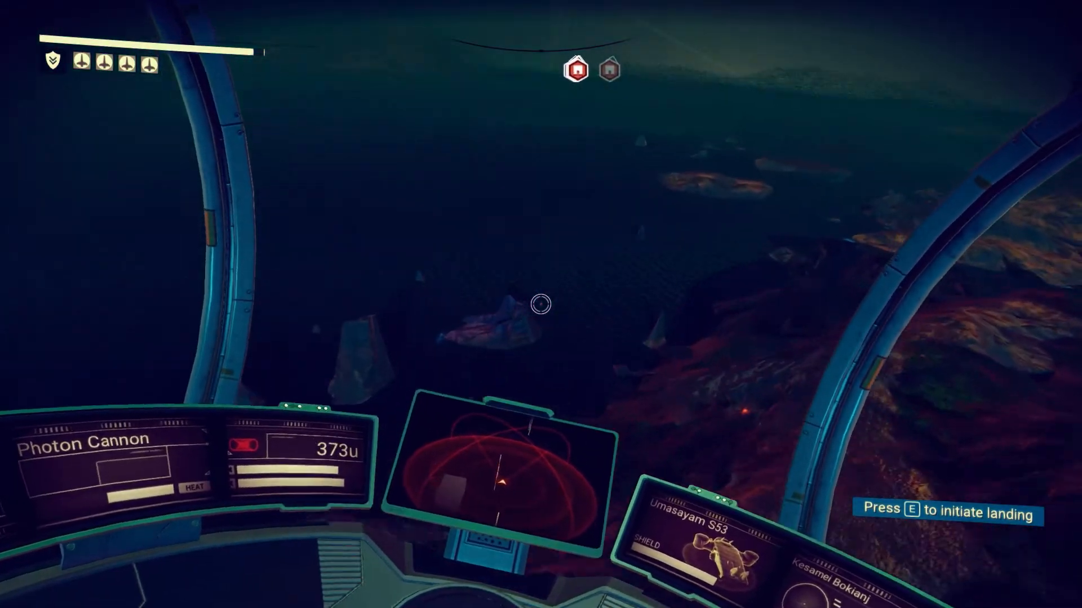
Step: Take off in the starship and skim low over the planet surface
{"action": "key", "text": "e"}
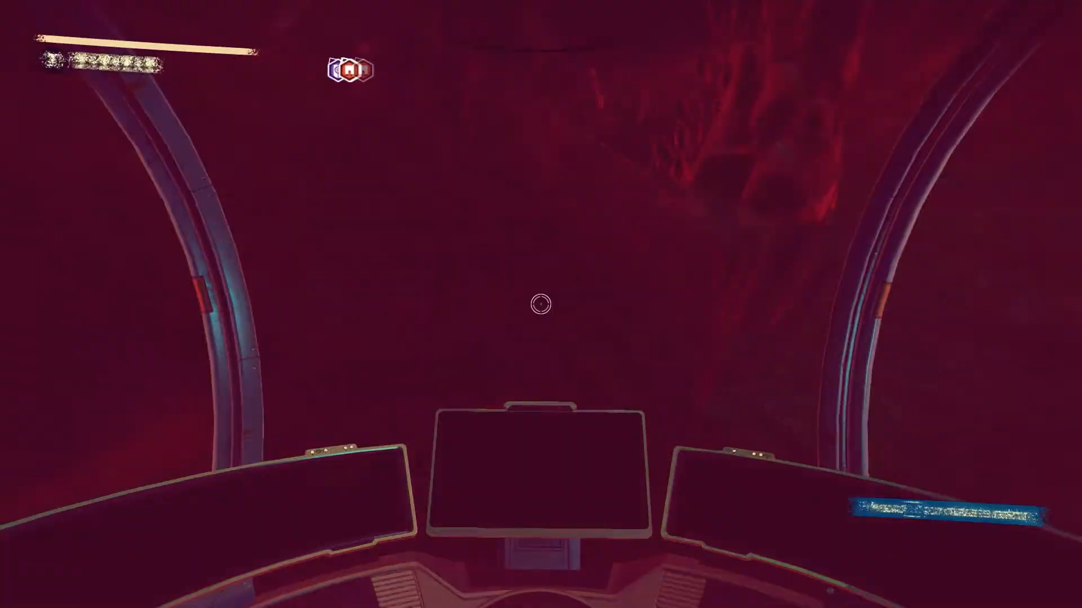